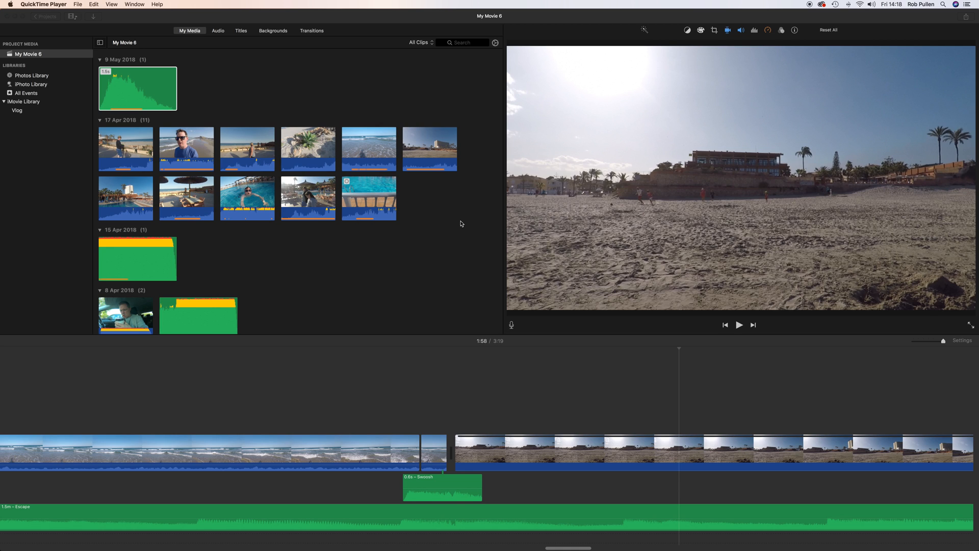
pyautogui.moveTo(462, 222)
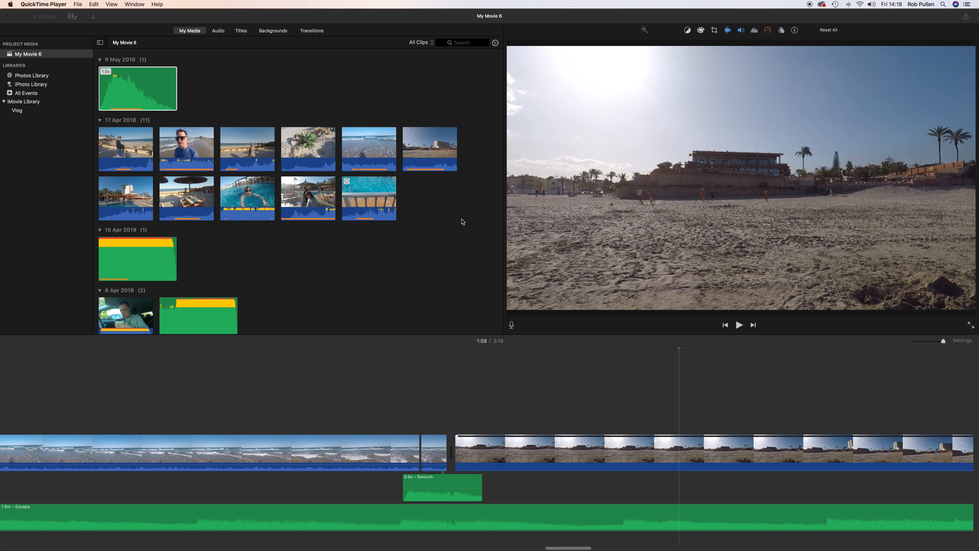
pyautogui.moveTo(447, 242)
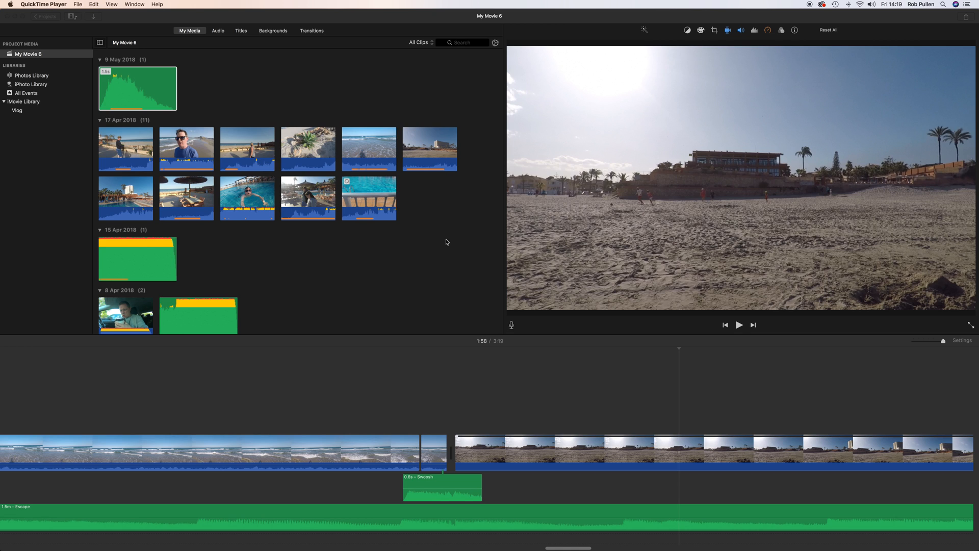
pyautogui.moveTo(374, 296)
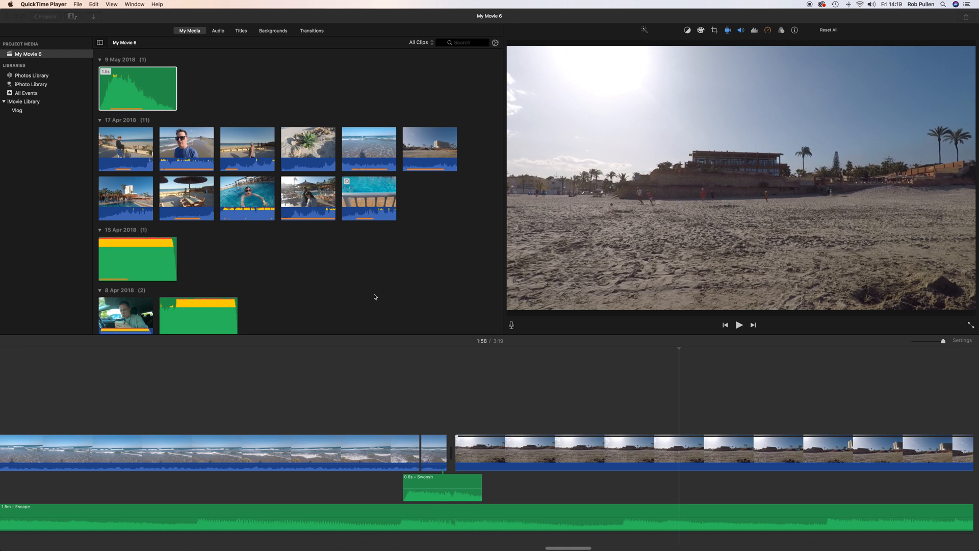
pyautogui.moveTo(377, 298)
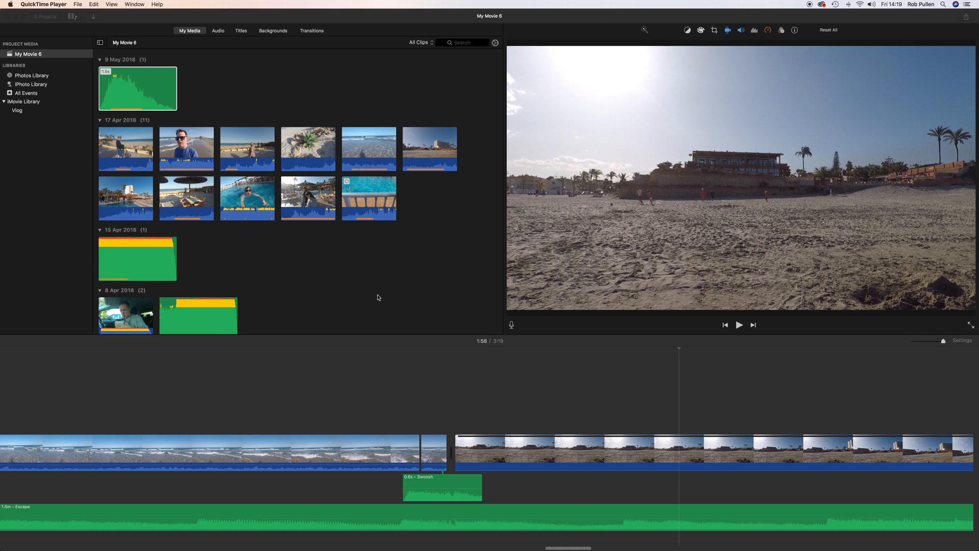
pyautogui.moveTo(376, 298)
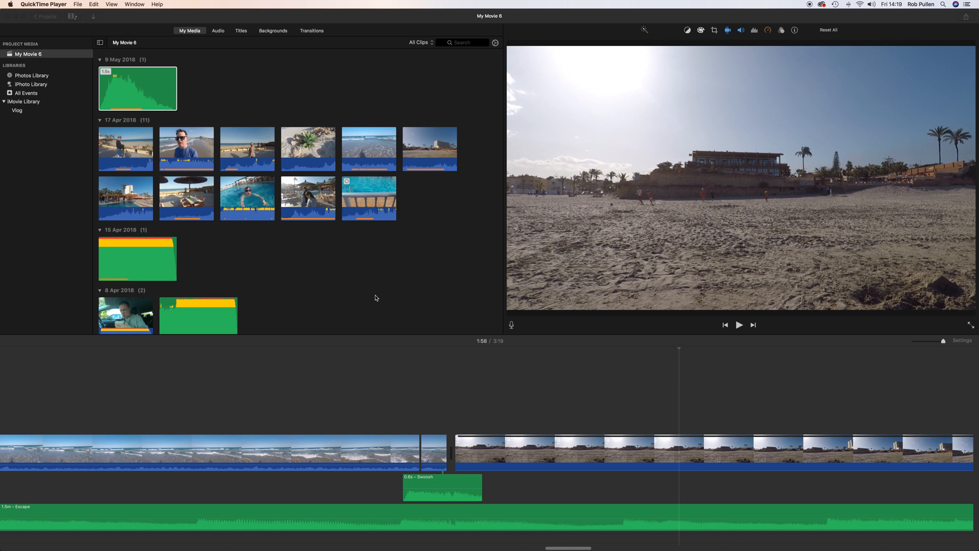
pyautogui.moveTo(279, 382)
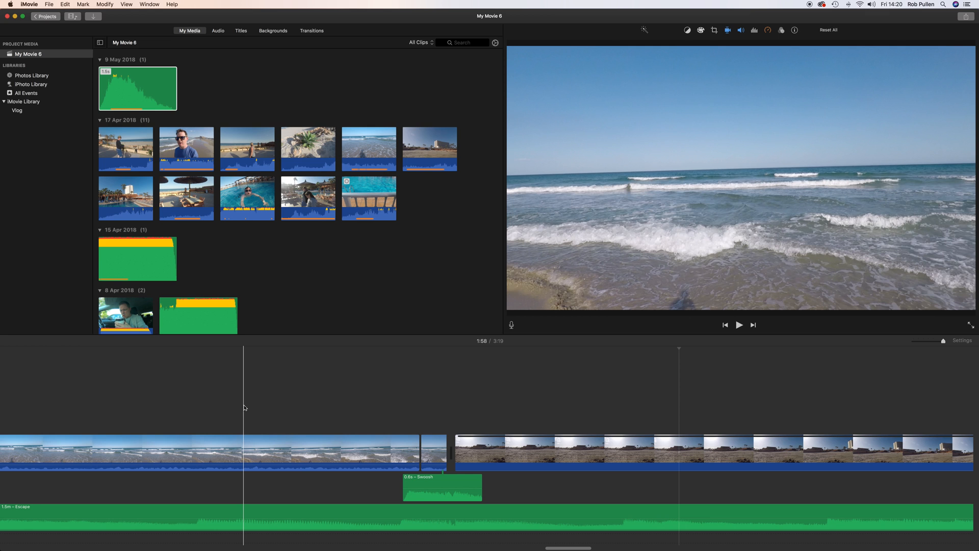
pyautogui.click(738, 325)
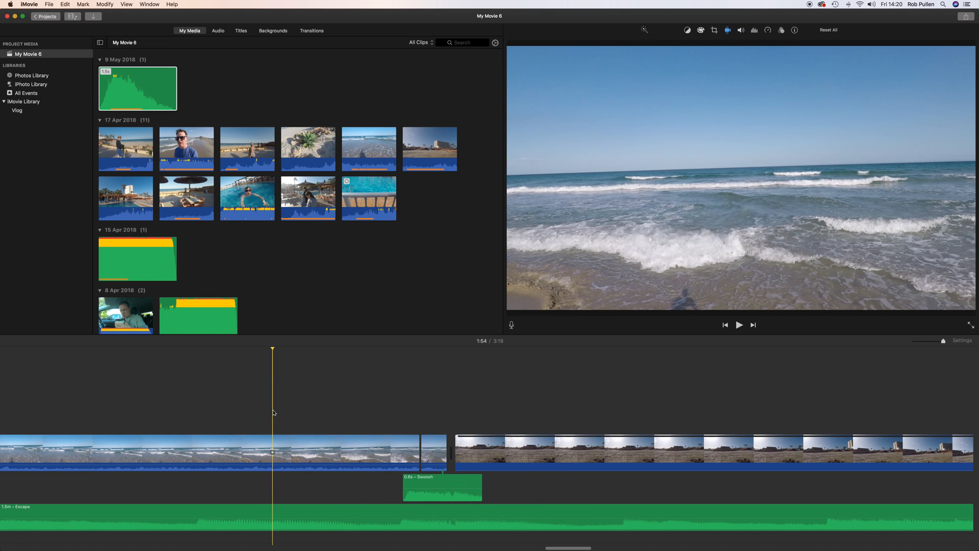
pyautogui.click(739, 325)
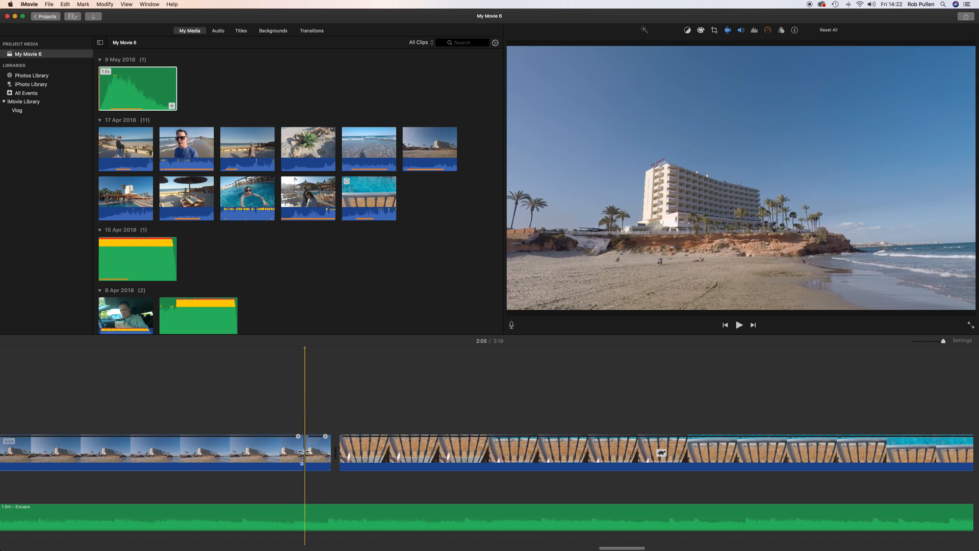
# Select the short hotel beach tail, give it a custom speed, and show its cropping options
pyautogui.click(739, 325)
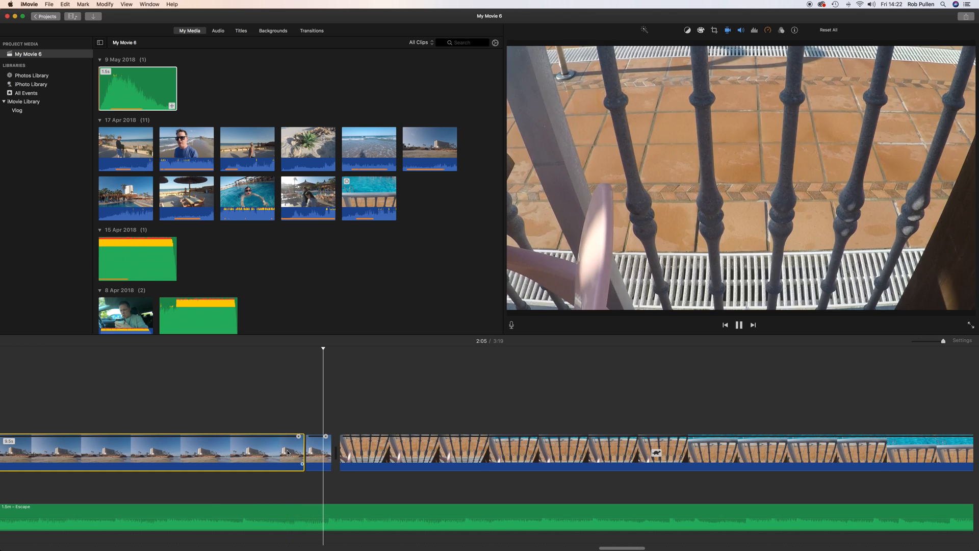
pyautogui.click(739, 325)
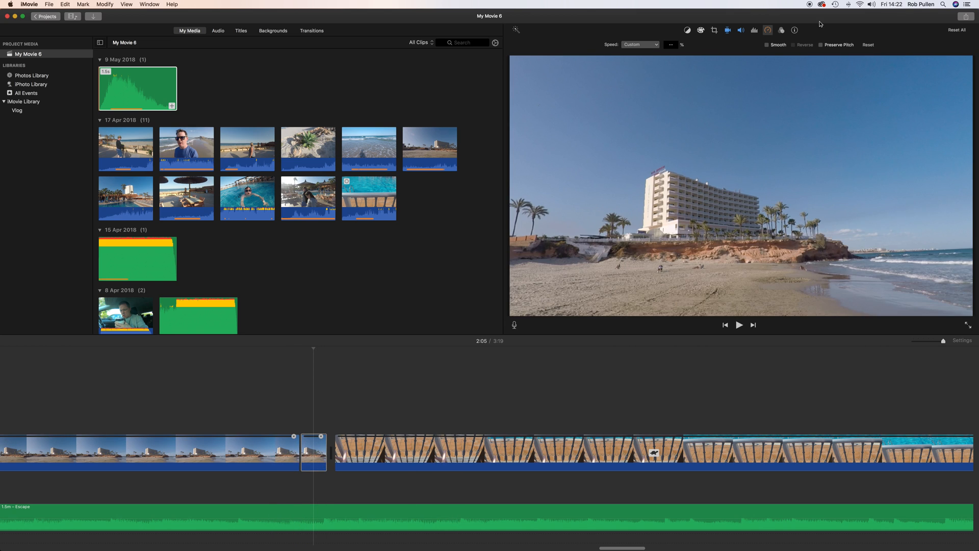
pyautogui.click(714, 30)
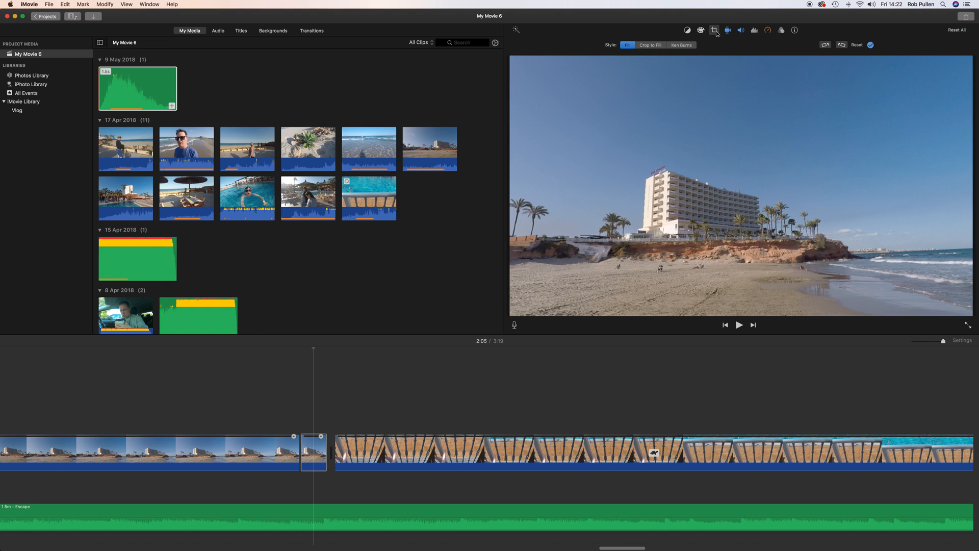
# Apply Ken Burns to the short tail with the start frame shrunk tightly onto the hotel
pyautogui.click(681, 45)
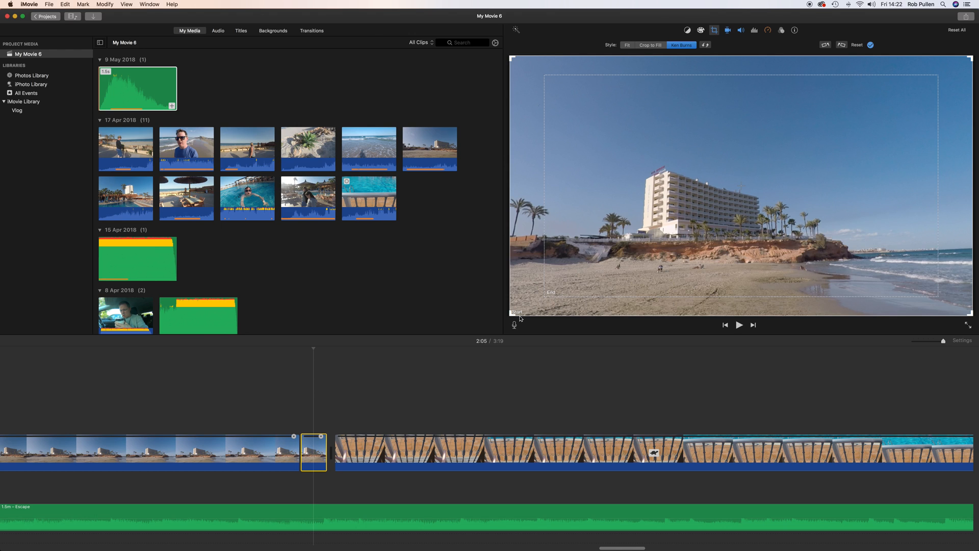
pyautogui.moveTo(553, 295)
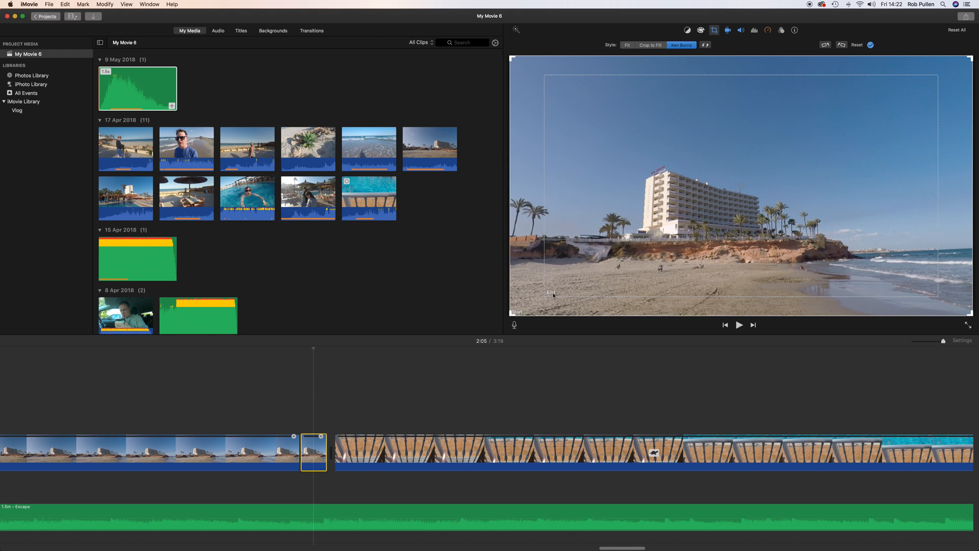
pyautogui.moveTo(560, 297)
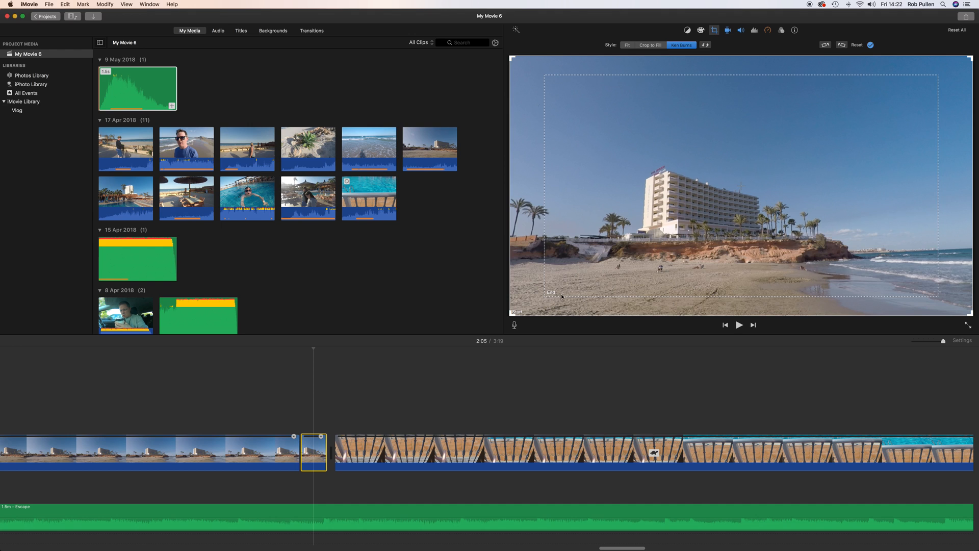
pyautogui.moveTo(806, 134)
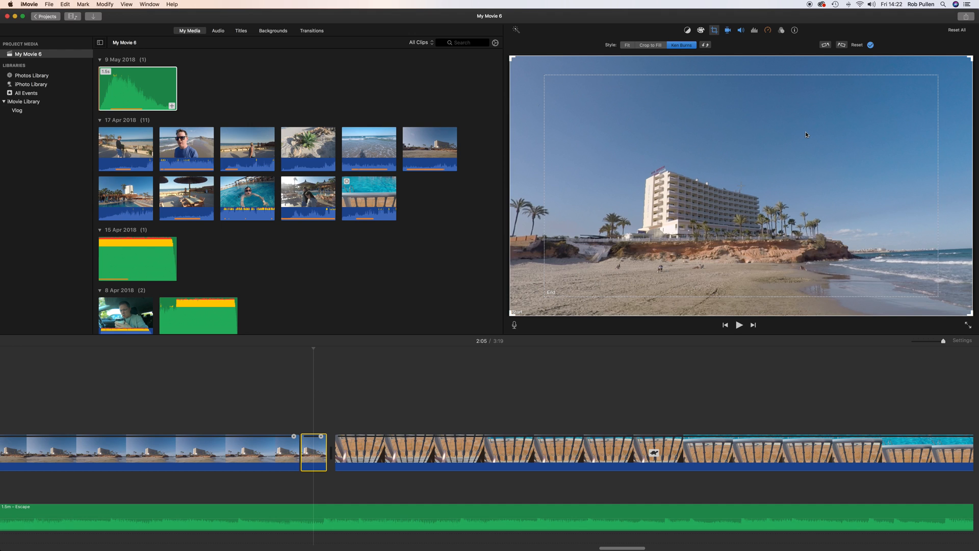
pyautogui.moveTo(937, 80)
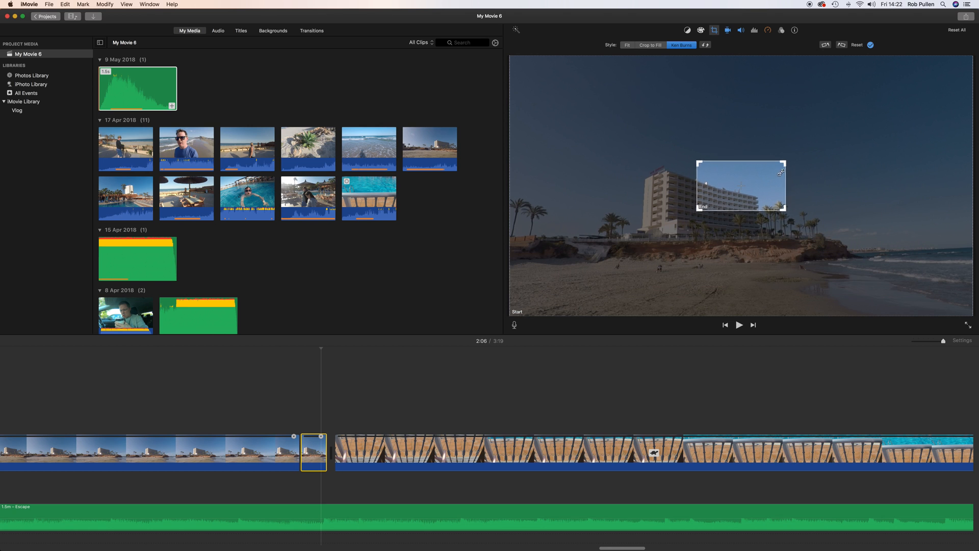
pyautogui.moveTo(780, 171); pyautogui.dragTo(740, 186)
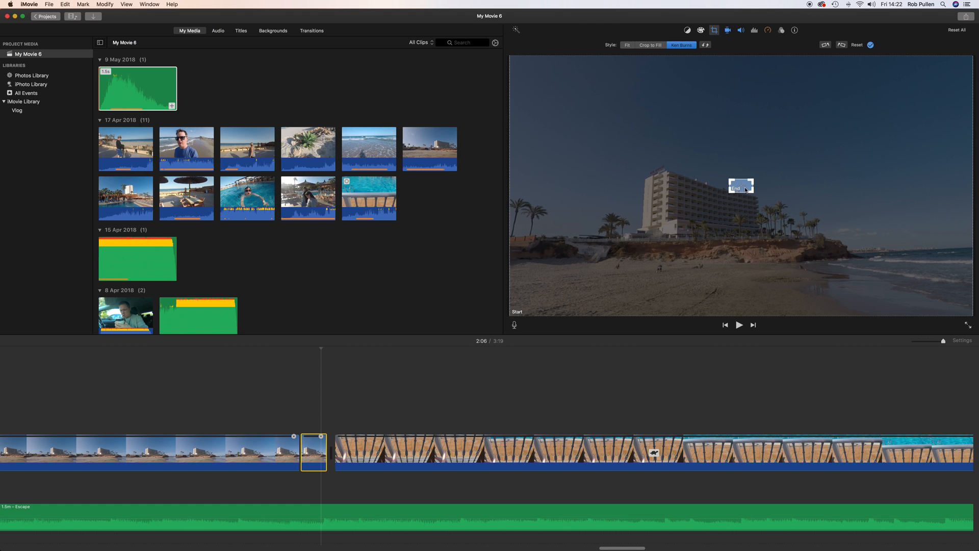
pyautogui.moveTo(875, 64)
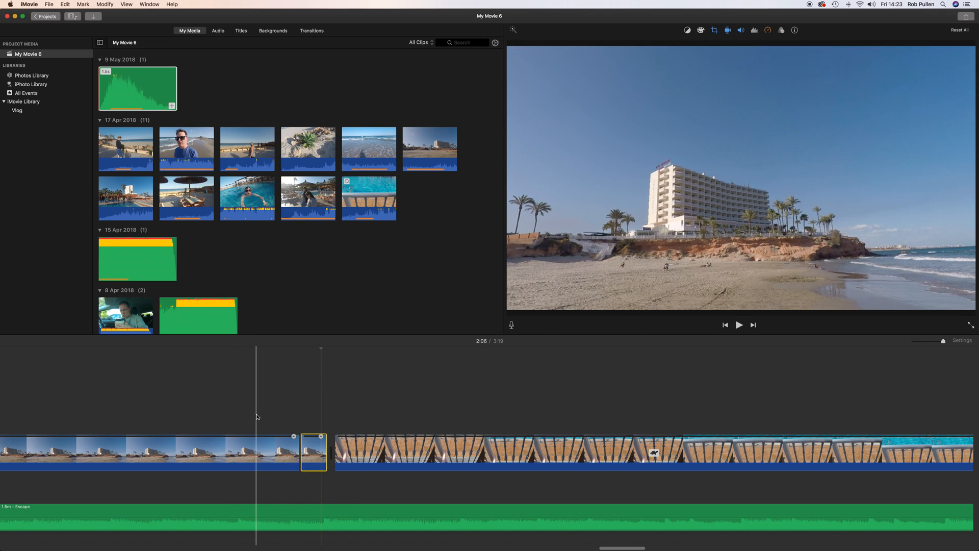
pyautogui.click(739, 325)
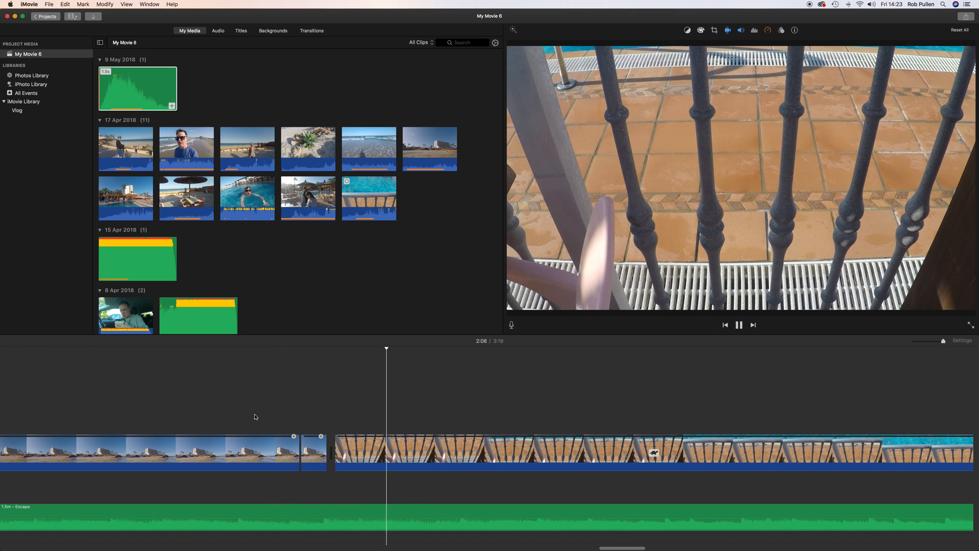
pyautogui.click(739, 325)
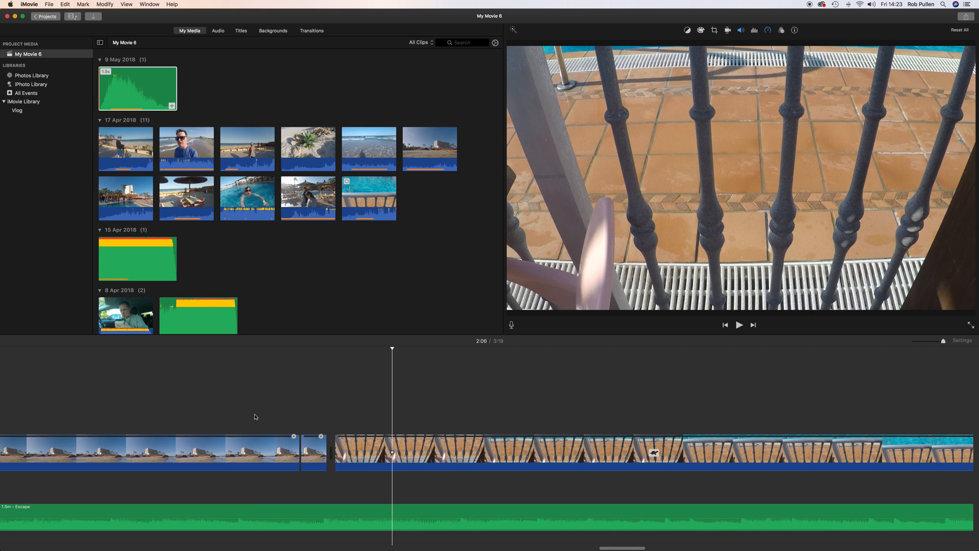
pyautogui.click(250, 452)
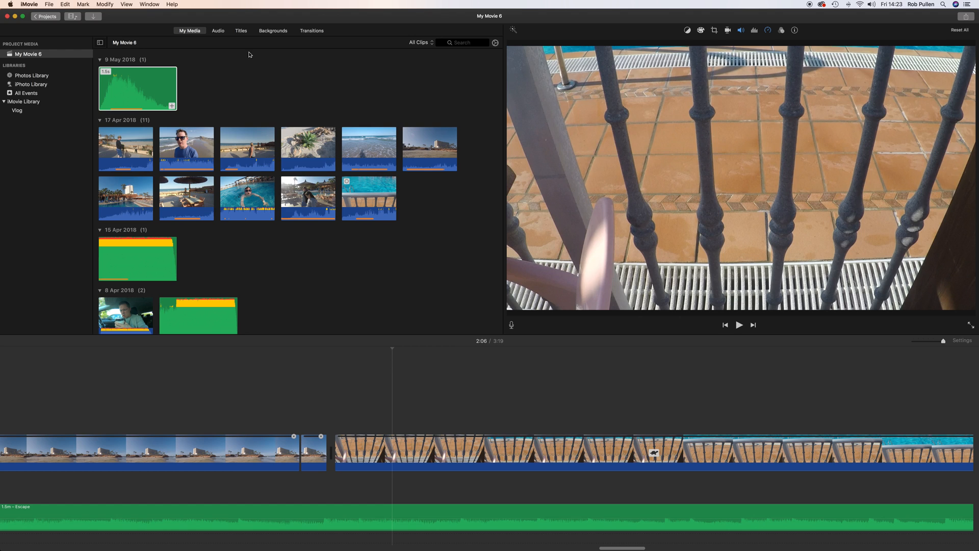
pyautogui.moveTo(268, 71)
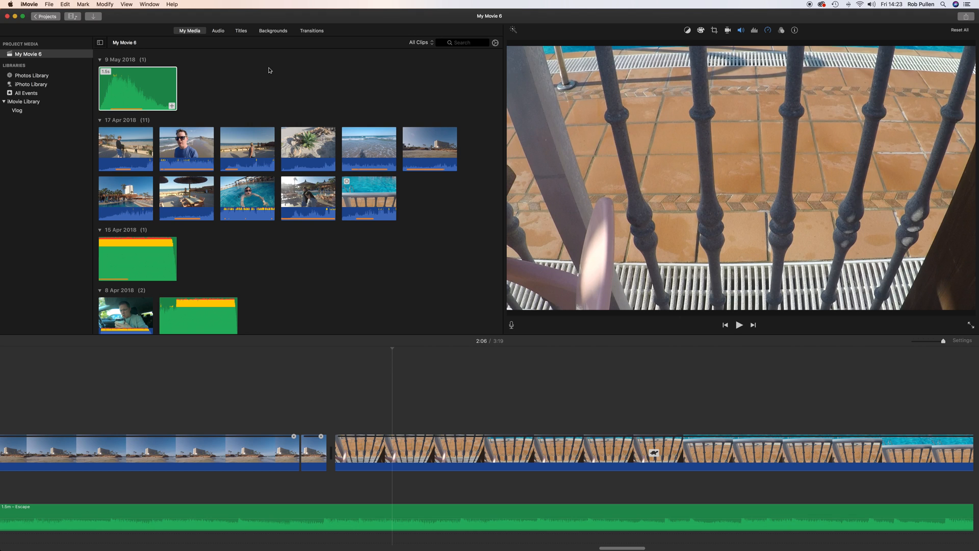
pyautogui.press('cmd+tab')
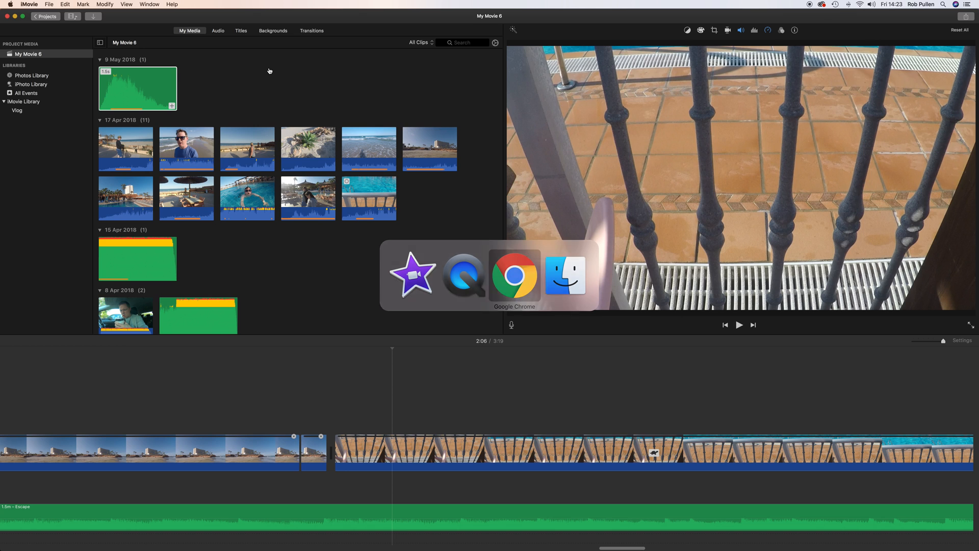
# Return to Chrome and reach Creator Studio's Audio Library through the dashboard
pyautogui.click(514, 275)
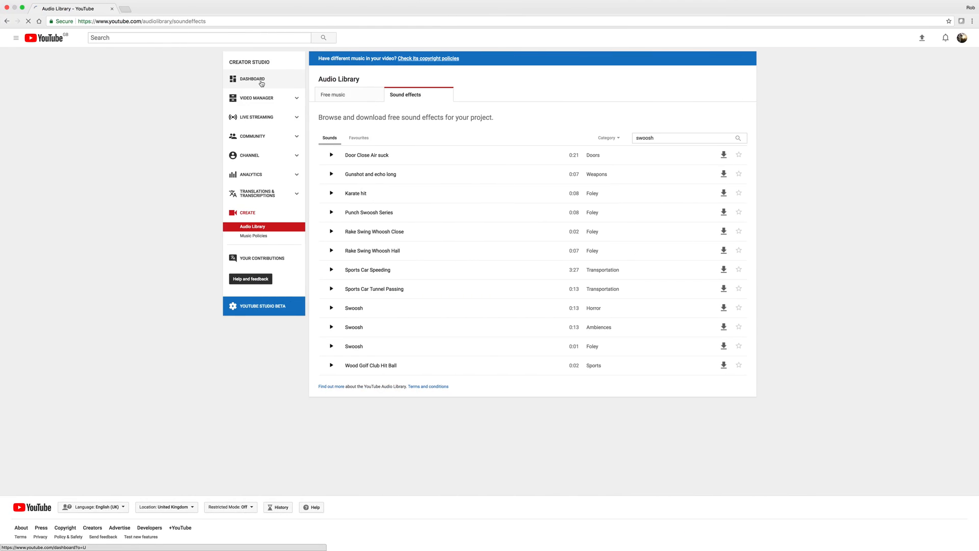
pyautogui.click(250, 78)
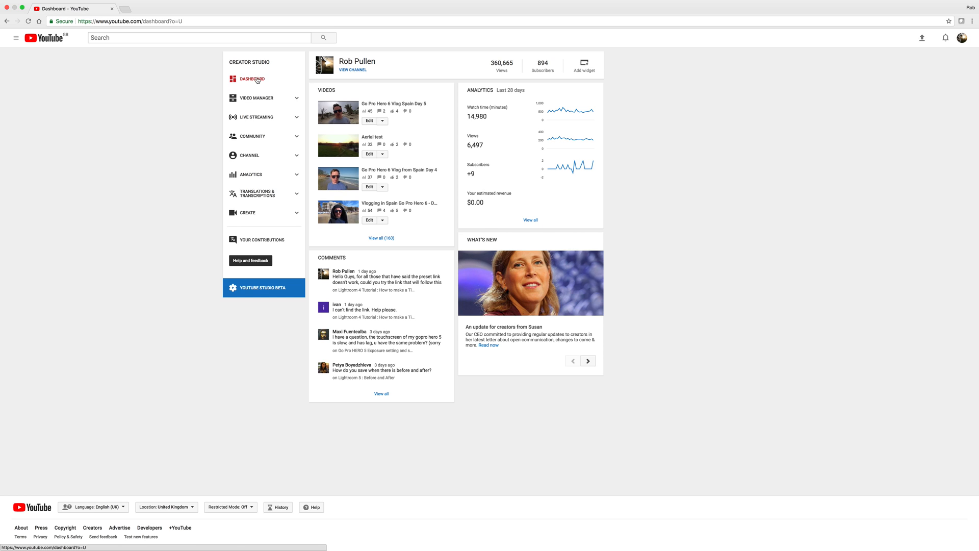
pyautogui.moveTo(250, 202)
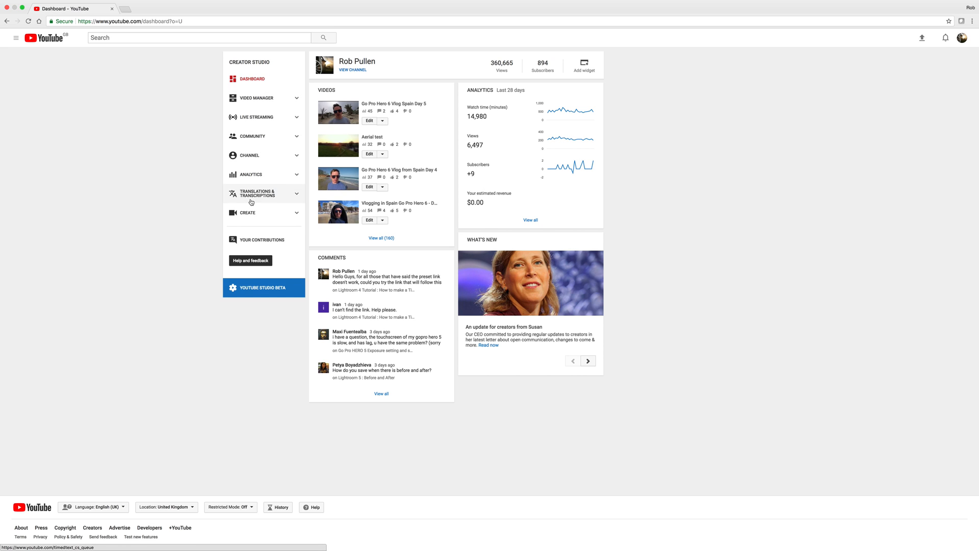
pyautogui.click(247, 212)
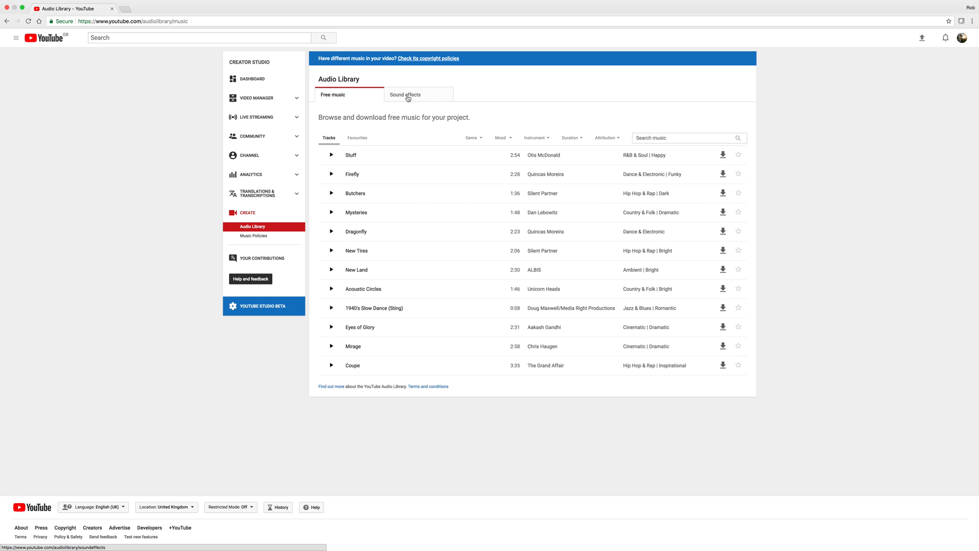
# Search sound effects for 'swoo' and preview the 1-second Foley and 13-second Ambiences Swoosh tracks
pyautogui.click(406, 94)
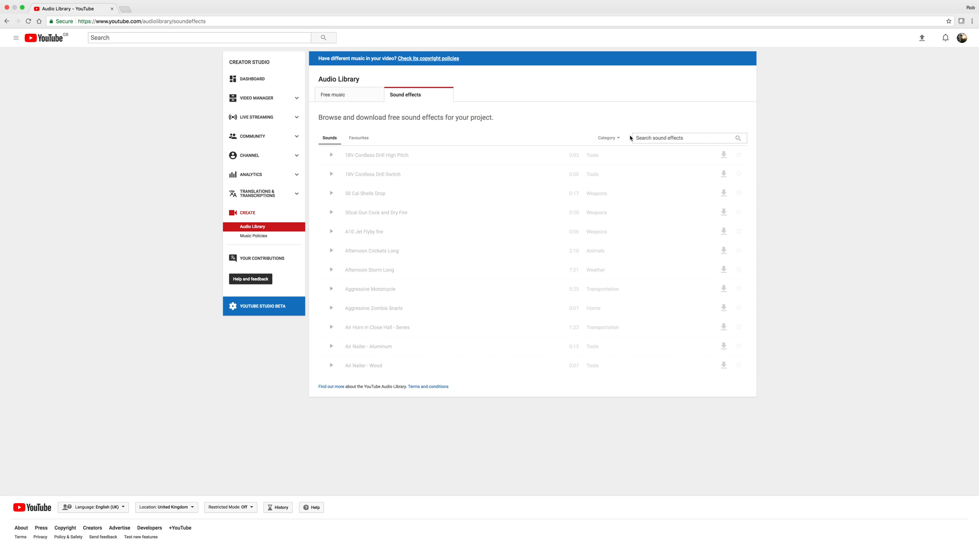
pyautogui.write('swoosh')
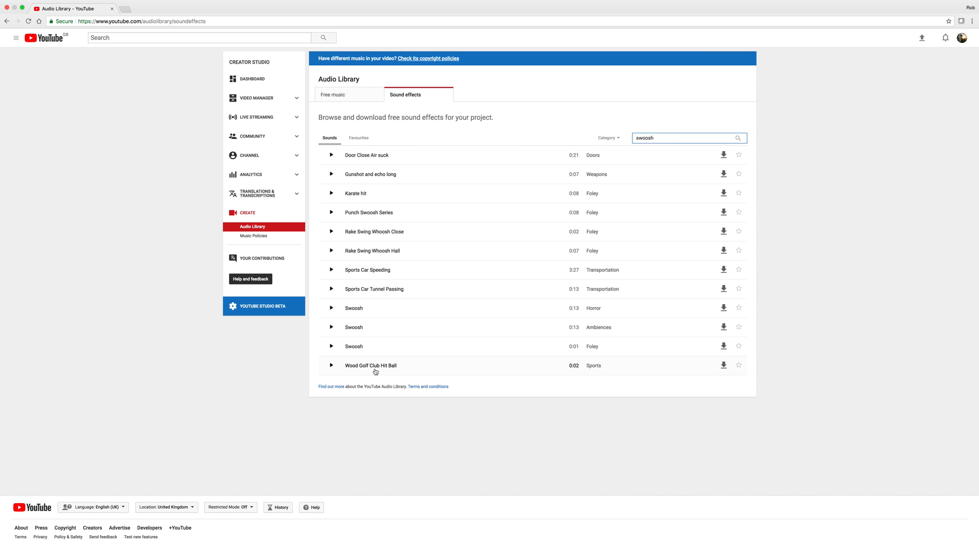
pyautogui.moveTo(352, 354)
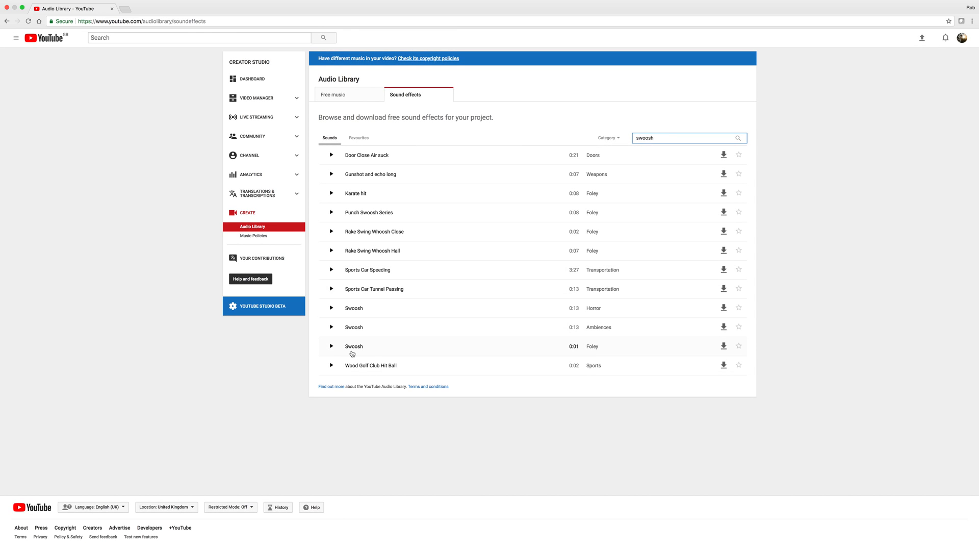
pyautogui.moveTo(334, 351)
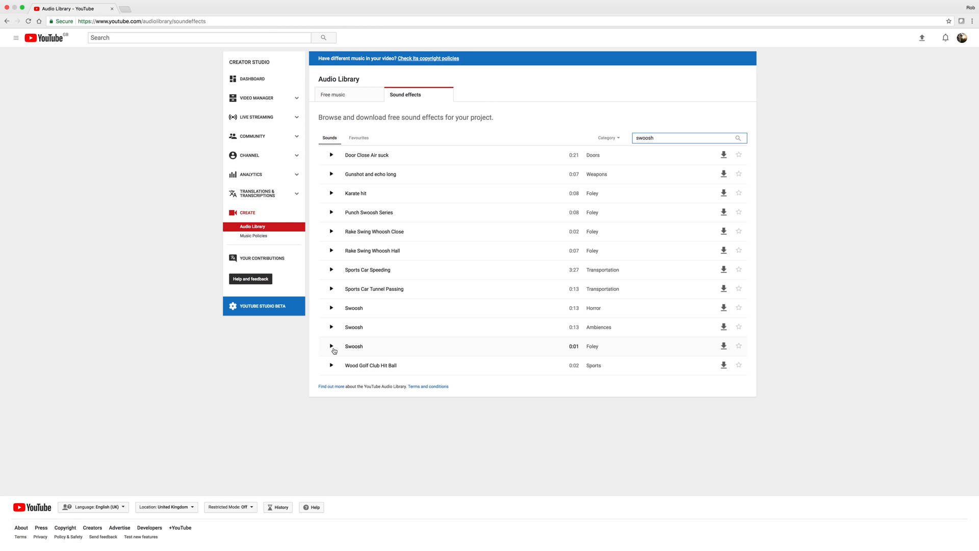
pyautogui.click(331, 347)
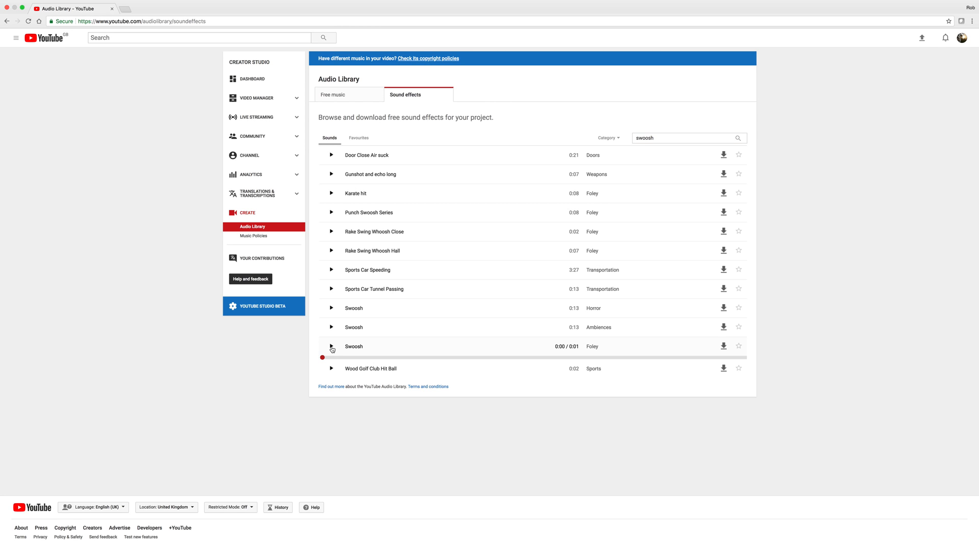
pyautogui.click(331, 346)
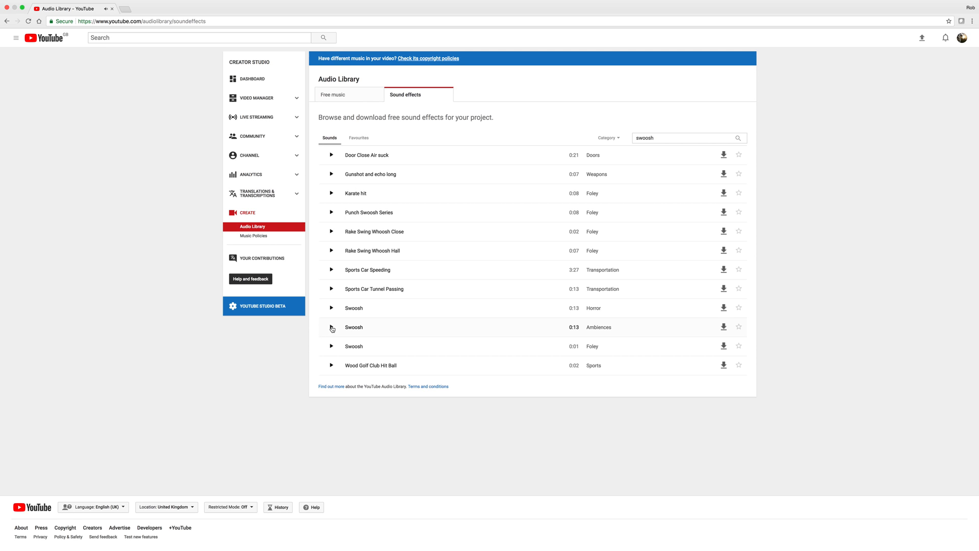
pyautogui.click(331, 326)
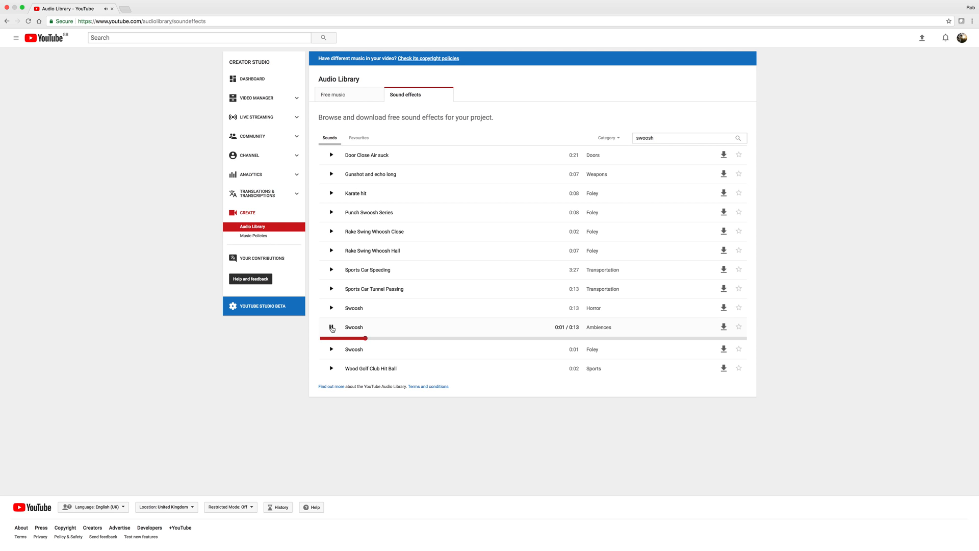
pyautogui.click(331, 308)
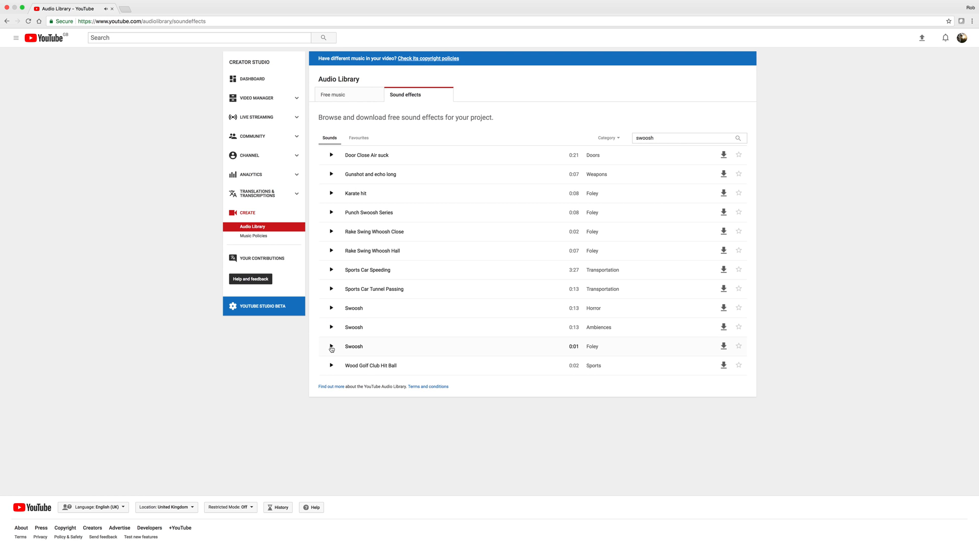
pyautogui.click(332, 347)
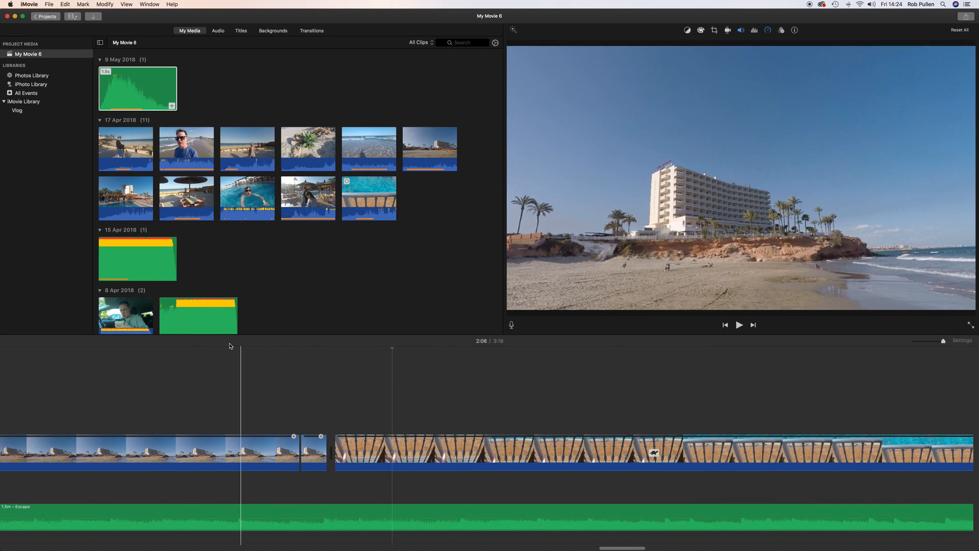
# Place the Swoosh sound from My Movie 6 media beneath the transition clip and select it
pyautogui.click(137, 89)
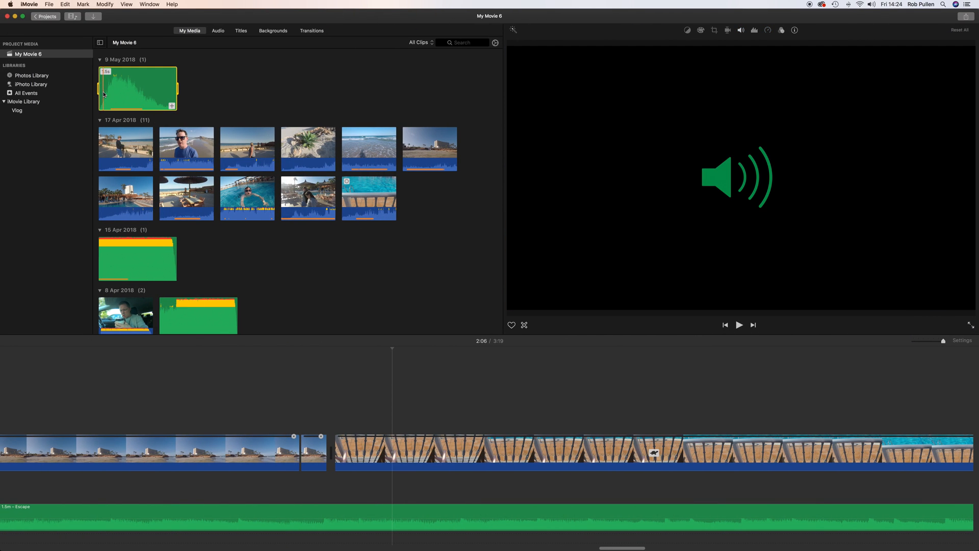
pyautogui.click(739, 325)
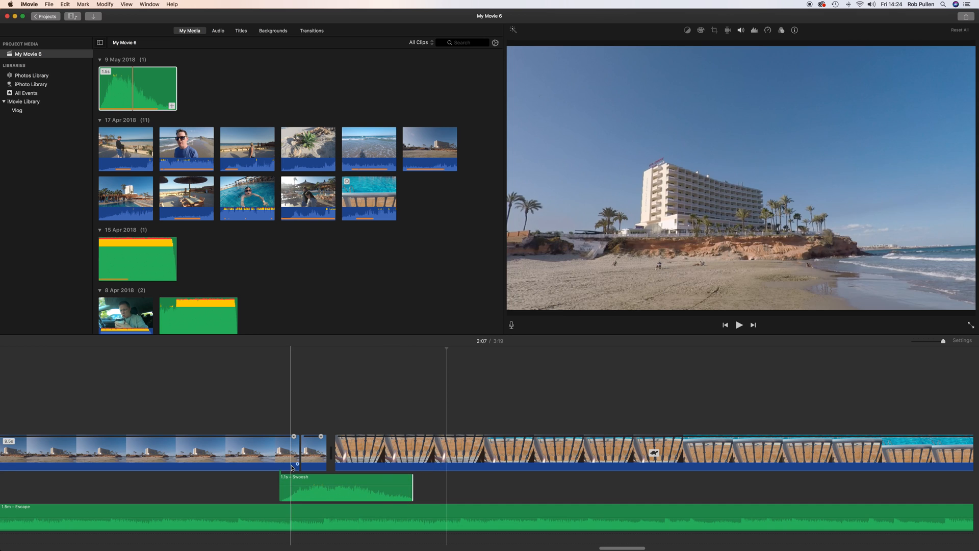
pyautogui.click(739, 325)
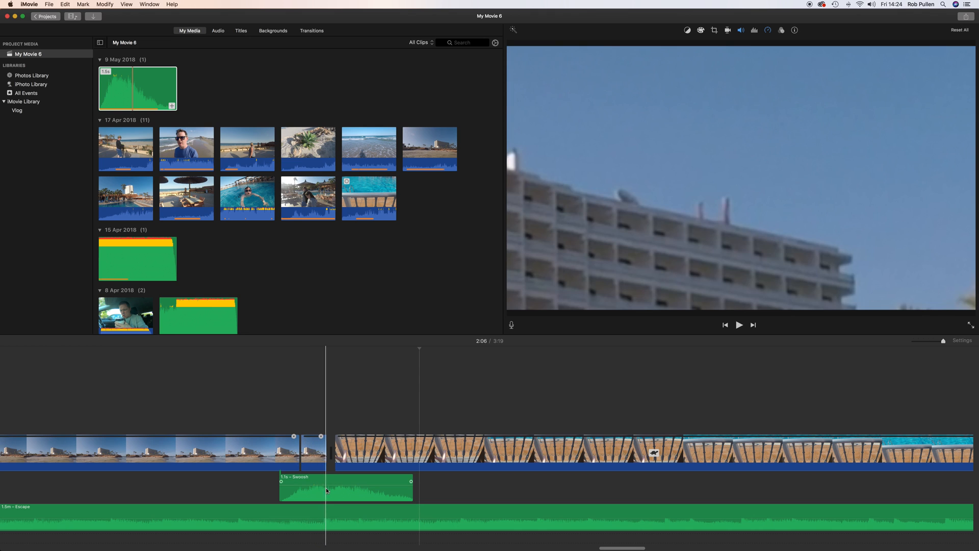
# Trim the Swoosh clip to 0.9 seconds, align it under the transition, and preview playback
pyautogui.moveTo(410, 481); pyautogui.dragTo(397, 489)
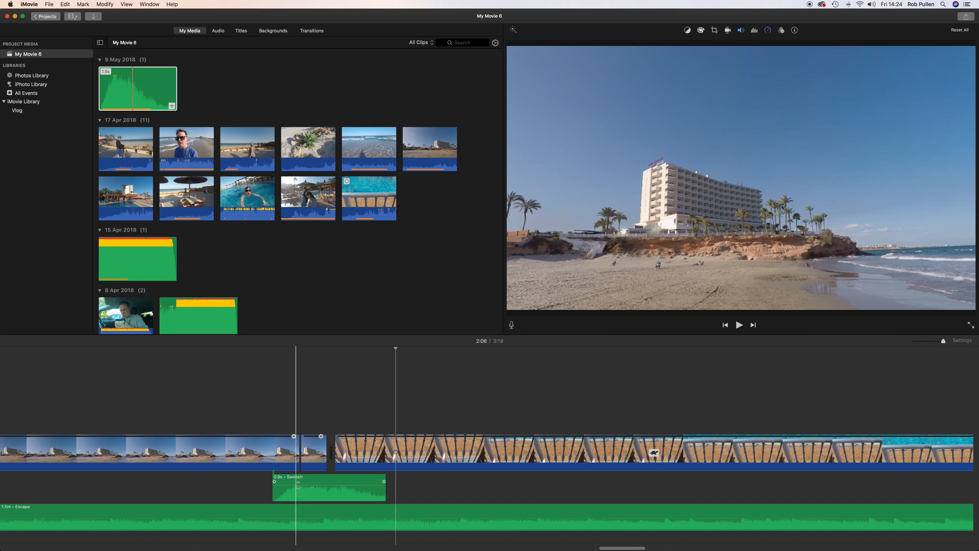
pyautogui.click(328, 487)
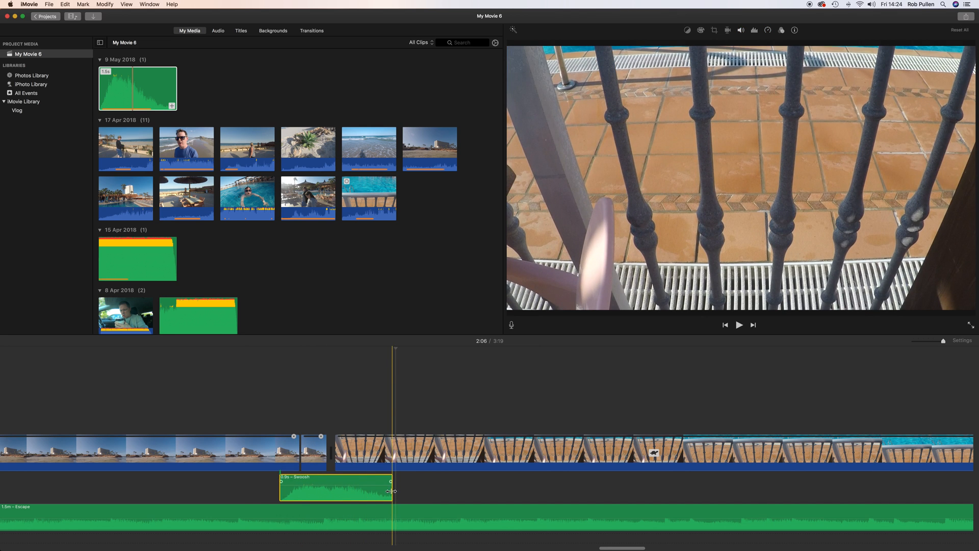
pyautogui.click(739, 324)
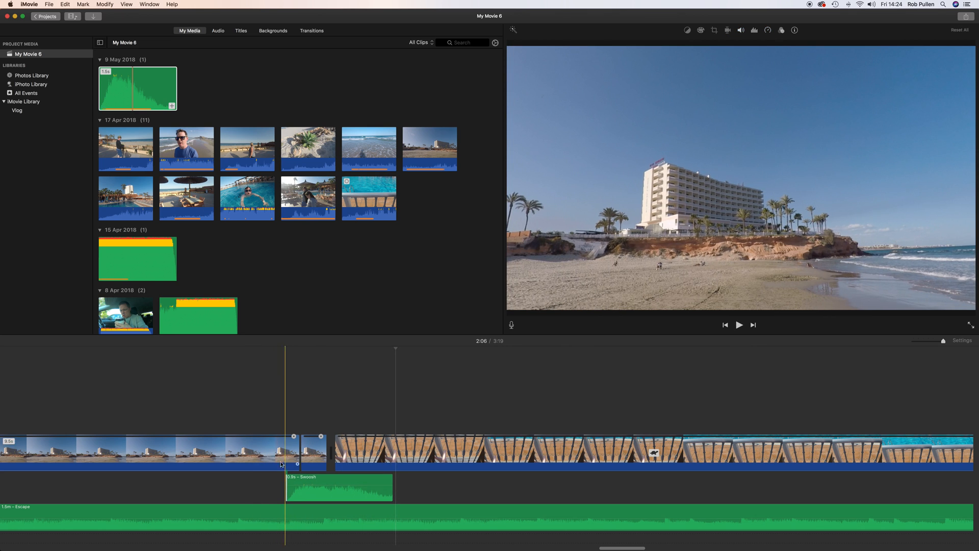
pyautogui.click(739, 324)
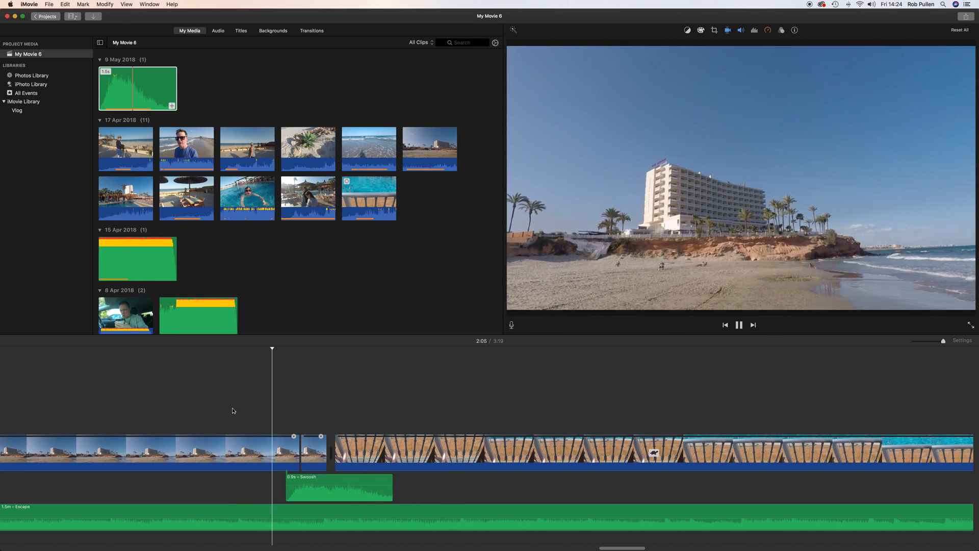
pyautogui.click(738, 324)
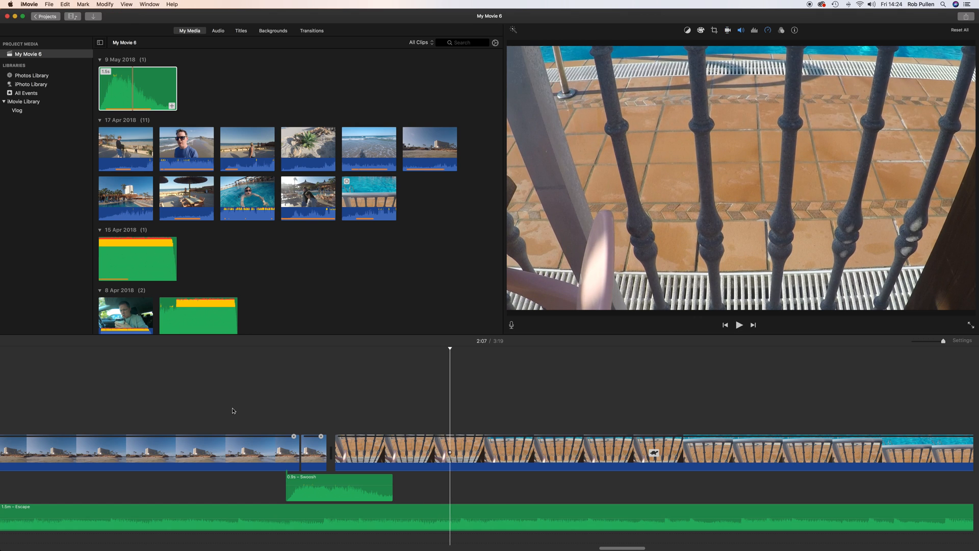